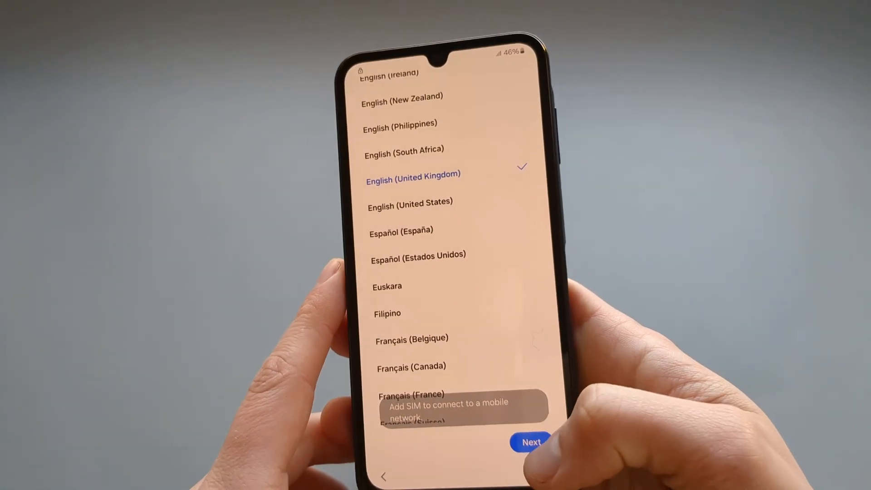
Confirm English (United Kingdom) as the phone language and continue to the agreements review.
click(530, 441)
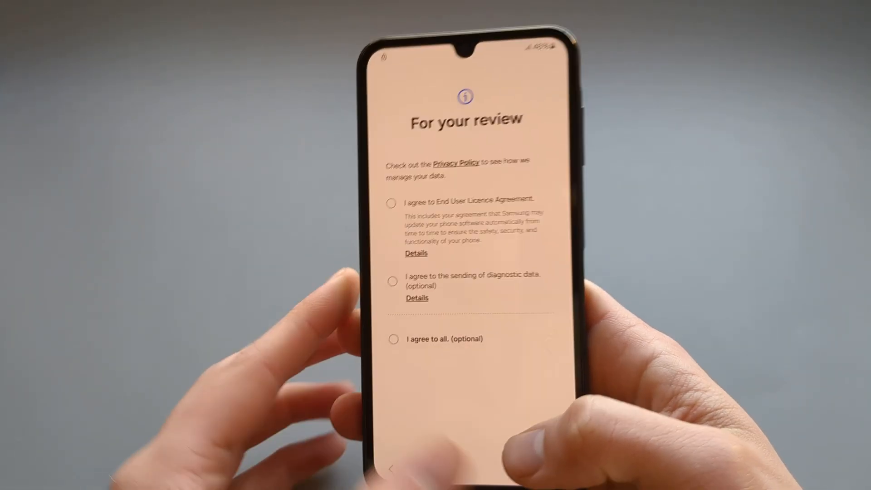
click(400, 337)
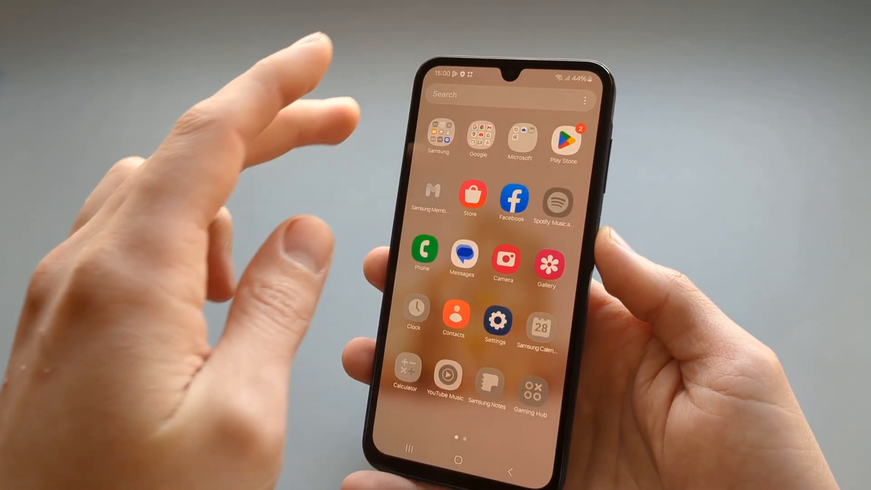
Leave the apps list for the home screen with the weather widget and Google search bar.
click(457, 459)
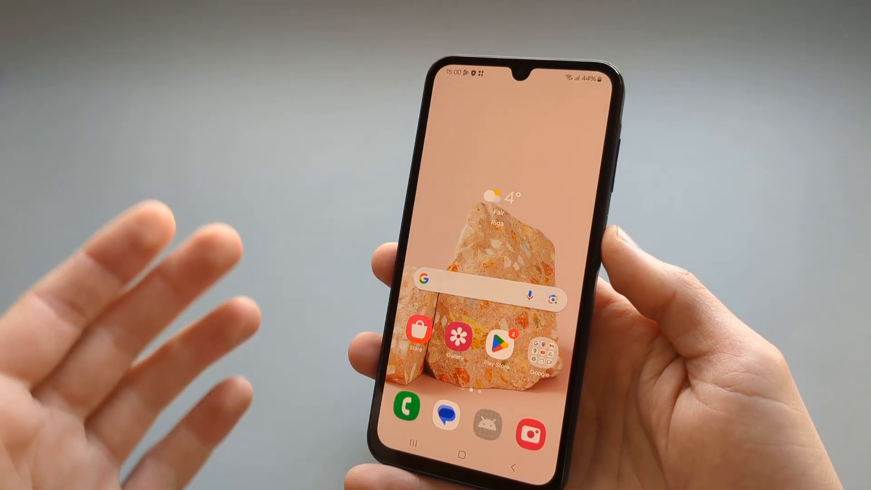